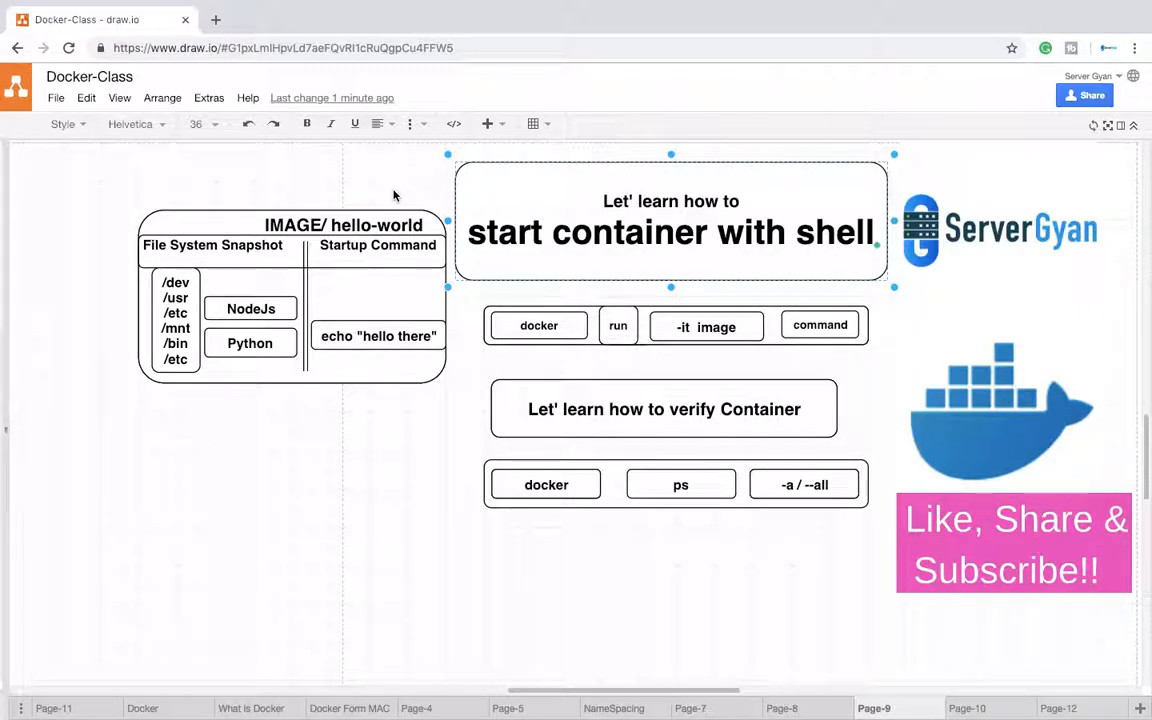
pyautogui.moveTo(608, 244)
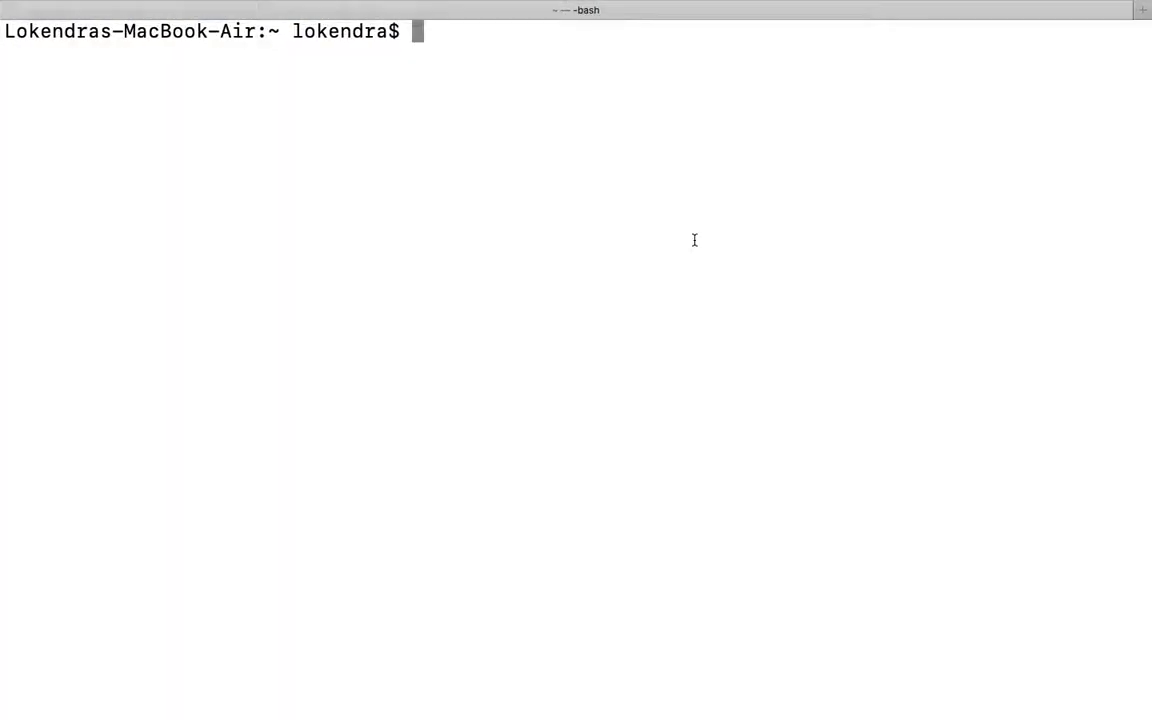
# Run 'docker run -it alpine bash', which fails because bash is not in the image's PATH.
pyautogui.write('docker')
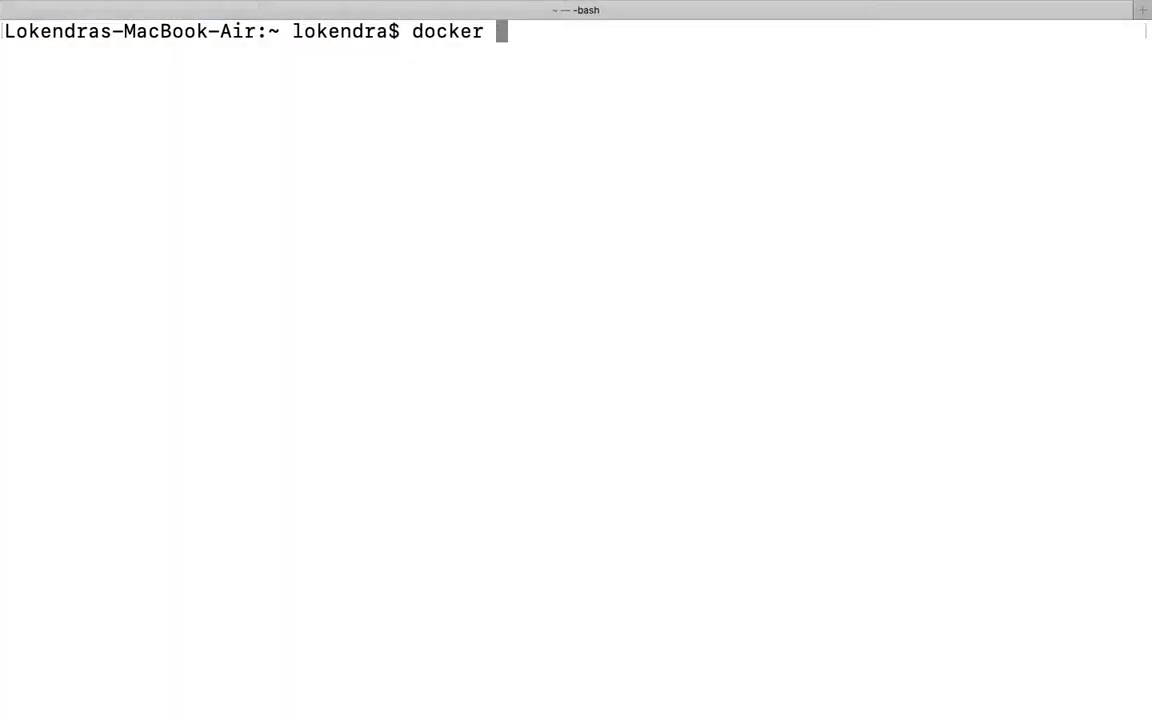
pyautogui.write('run')
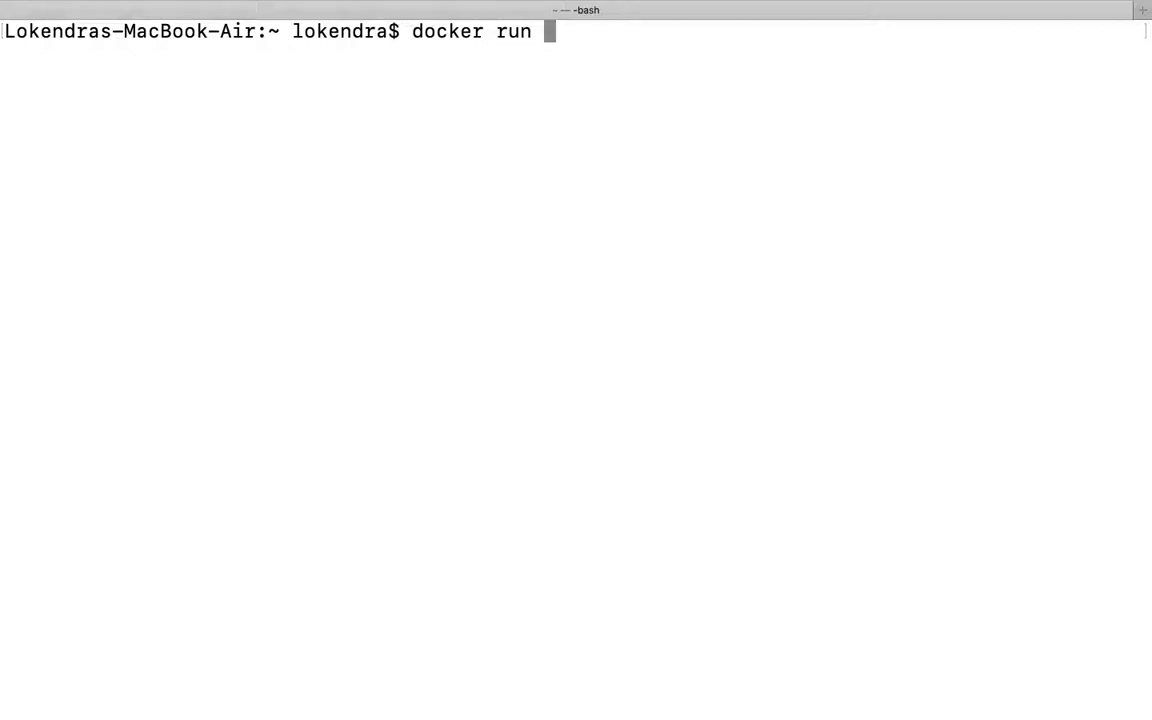
pyautogui.write('-it')
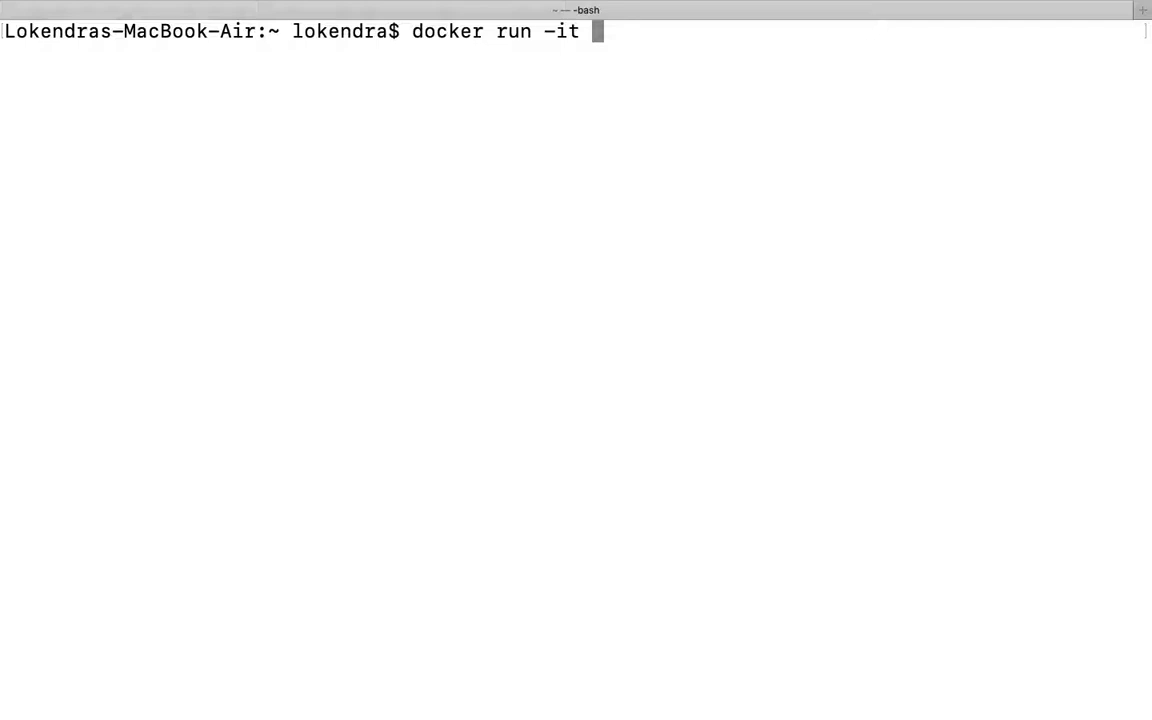
pyautogui.write('a')
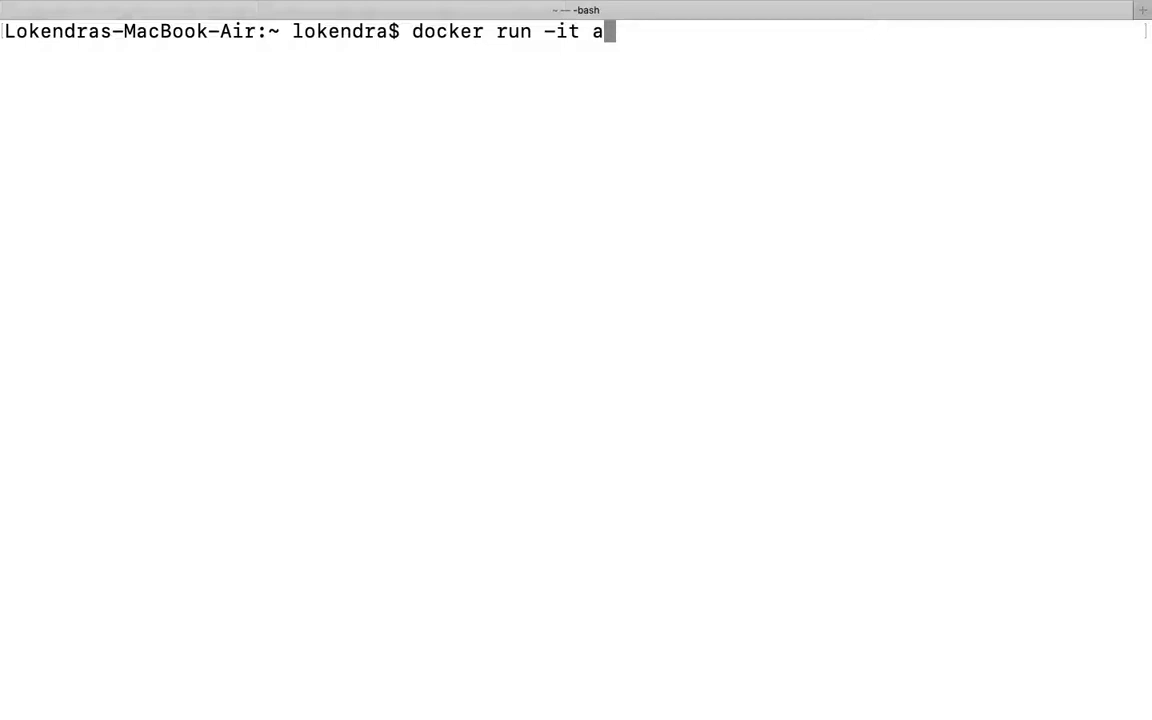
pyautogui.write('lpine')
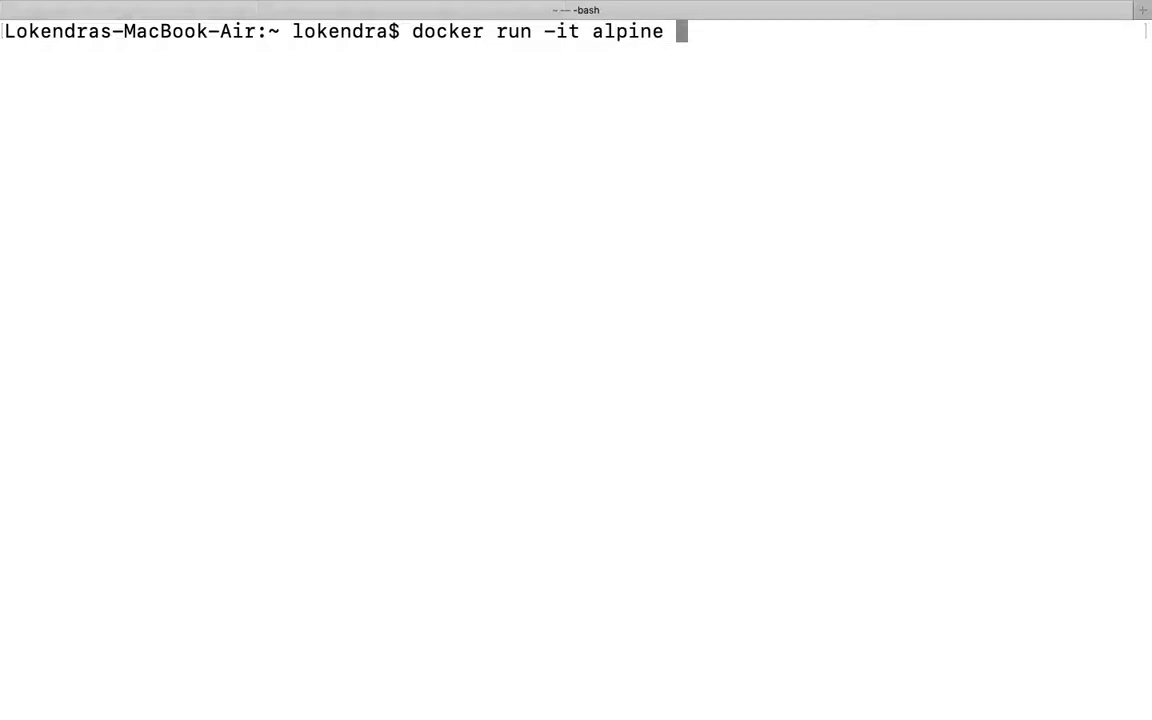
pyautogui.write('s')
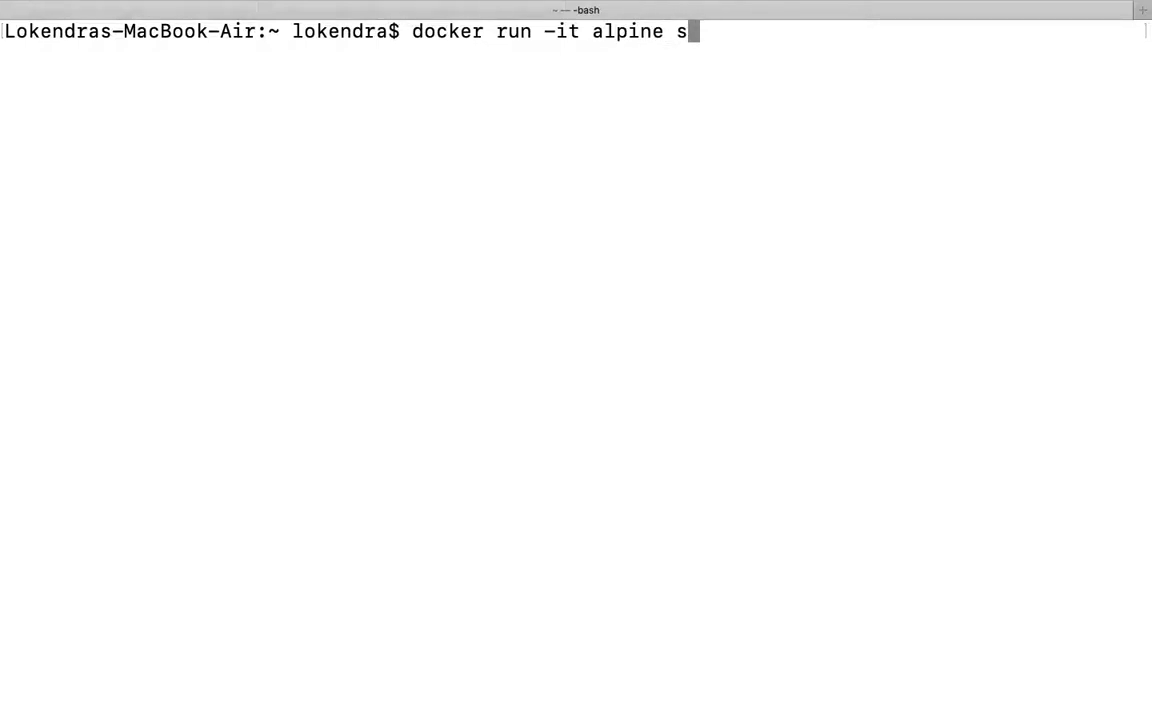
pyautogui.press('Backspace')
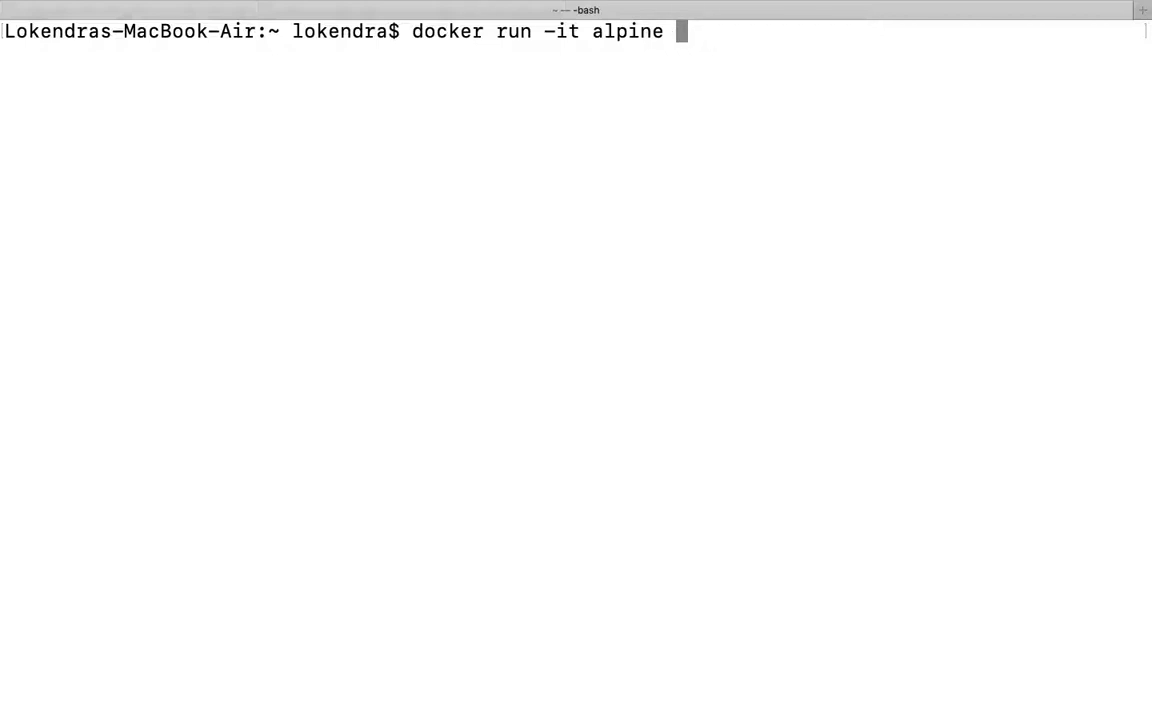
pyautogui.write('bash')
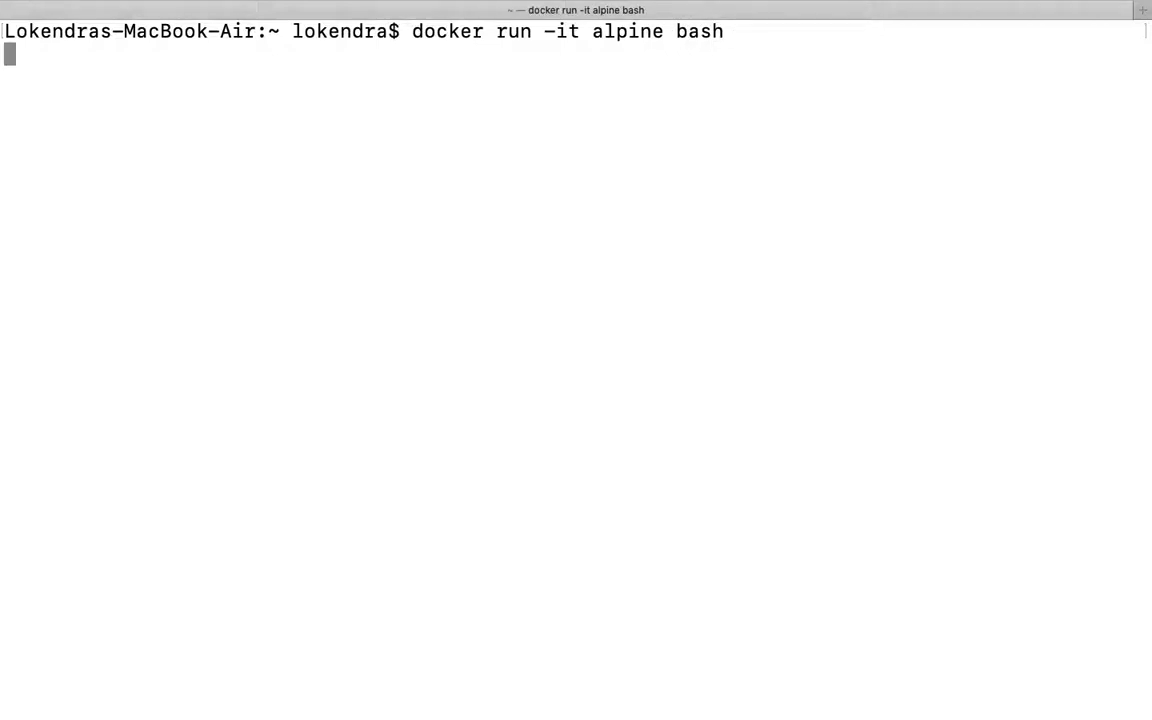
pyautogui.press('Return')
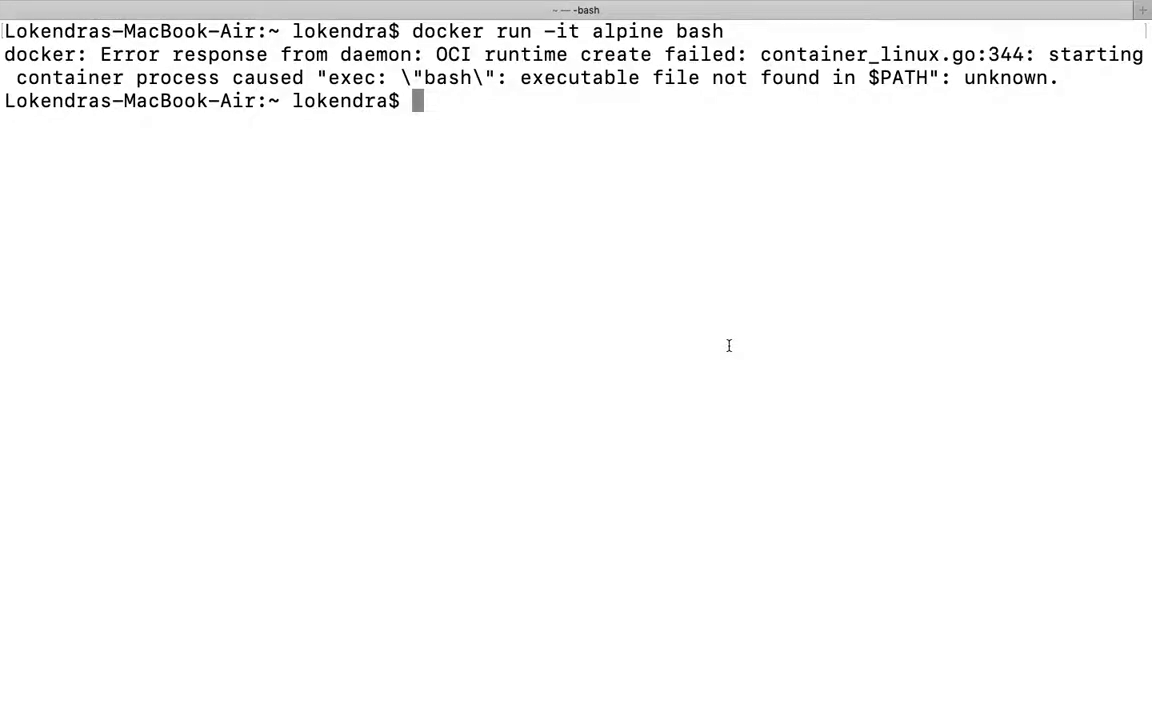
pyautogui.moveTo(440, 50)
pyautogui.write('docker run -it alpine sh')
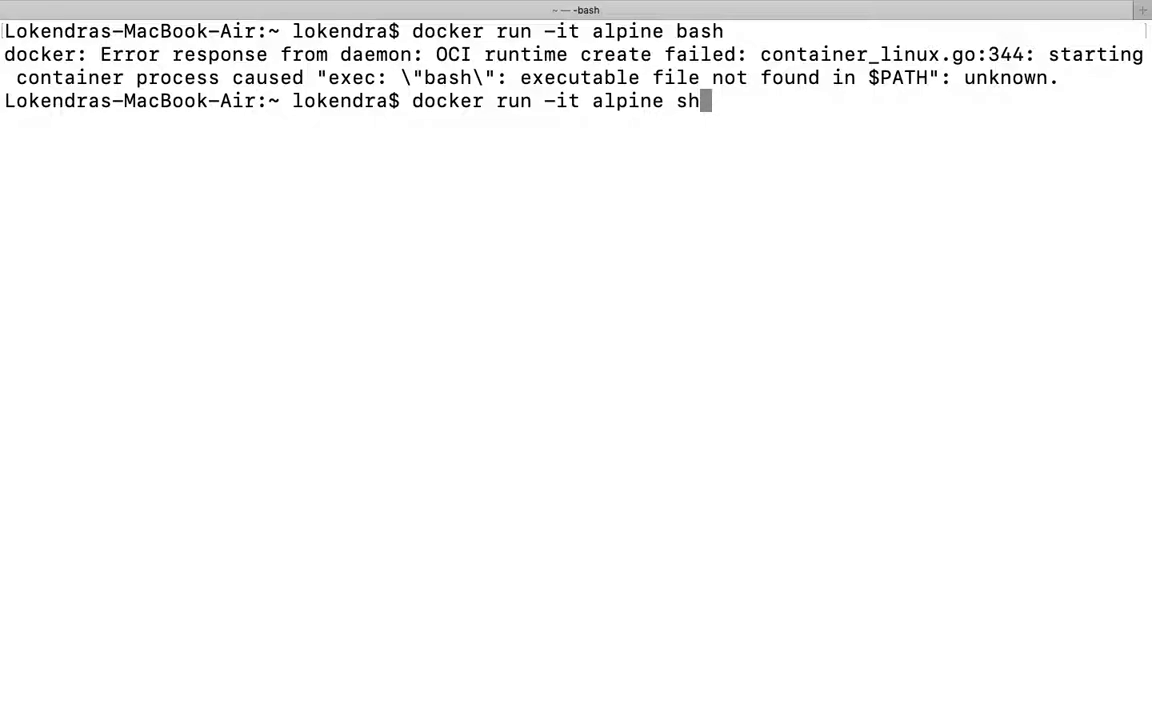
# Start the Alpine container with sh and try 'yum install bash', which is not found.
pyautogui.press('Return')
pyautogui.write('ls')
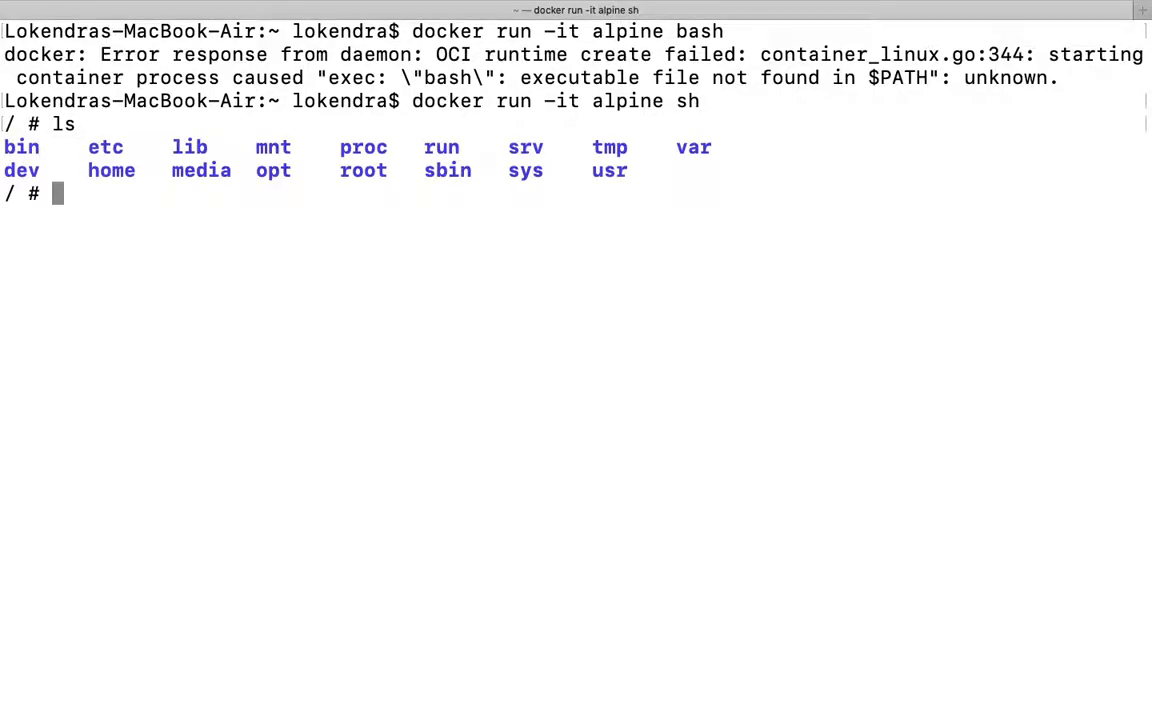
pyautogui.write('yu')
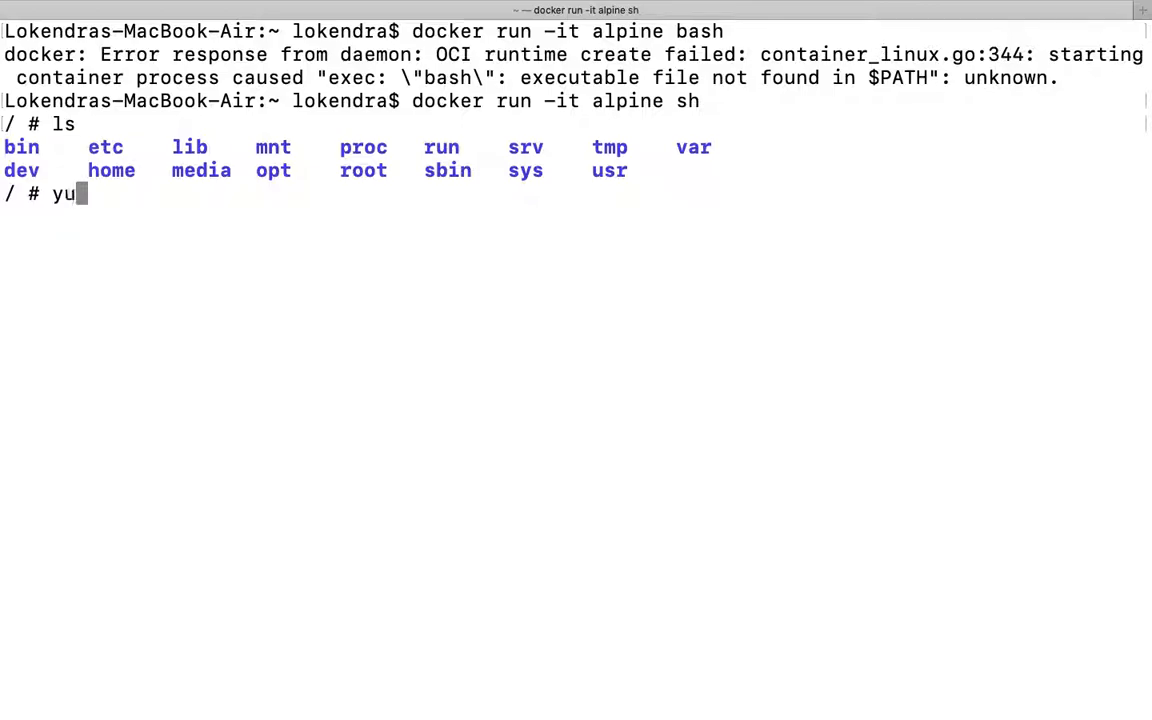
pyautogui.write('m instl')
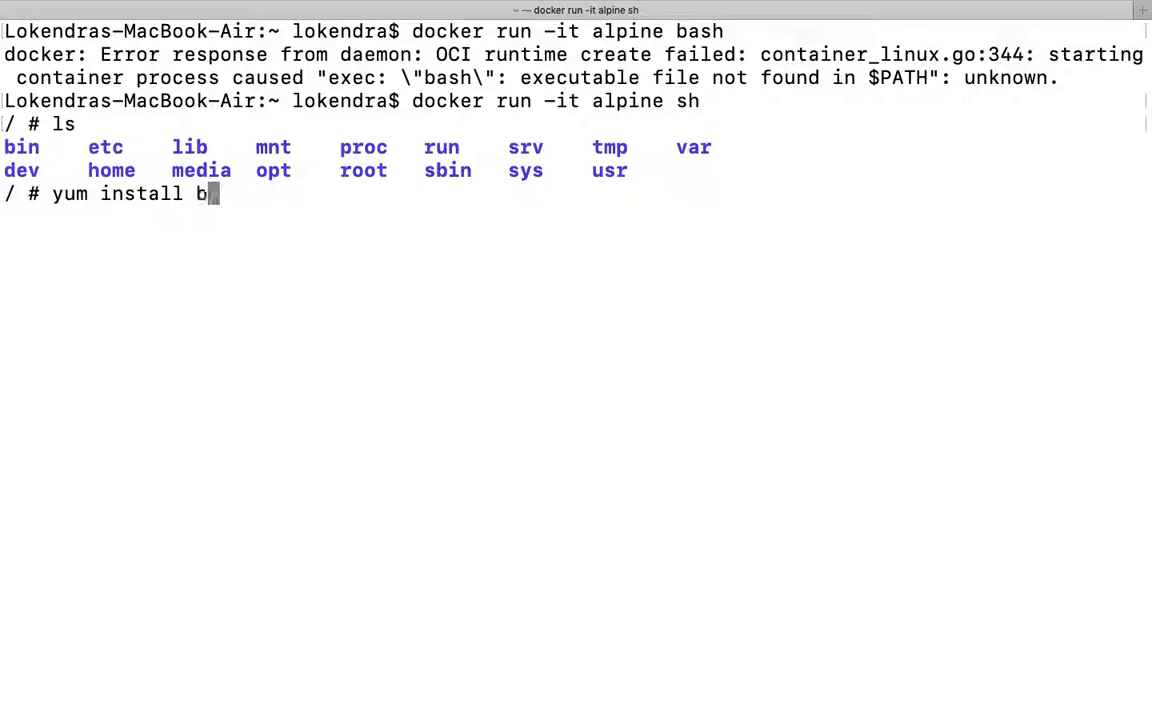
pyautogui.press('Return')
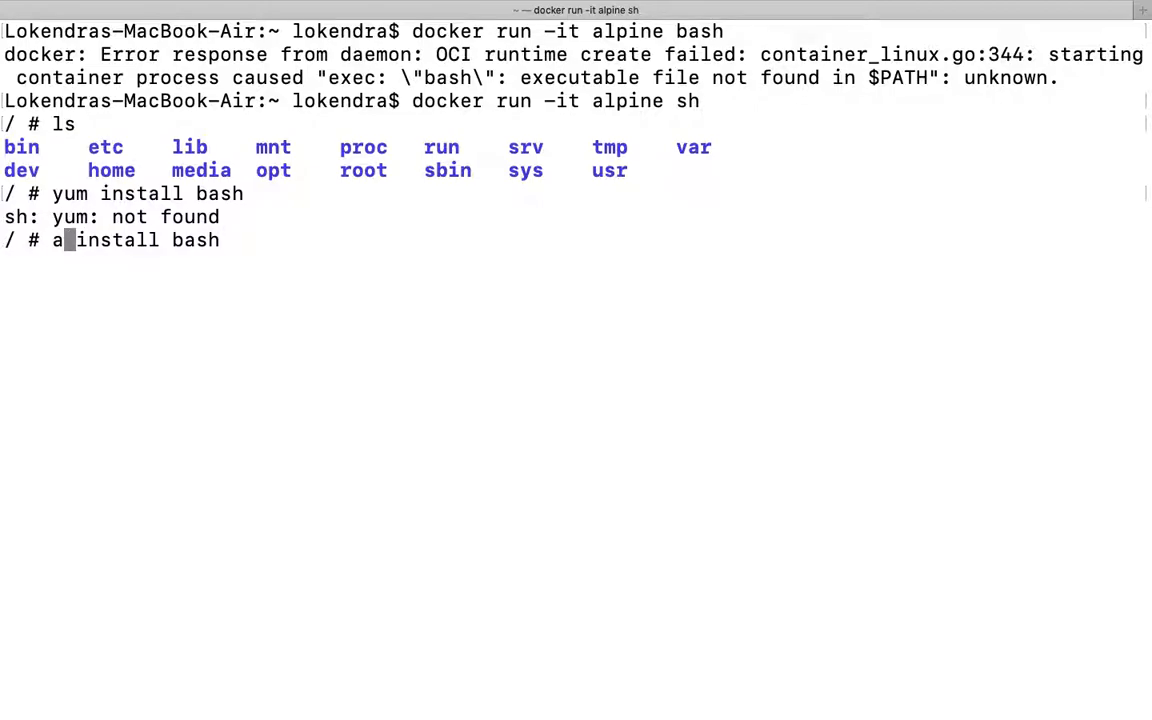
# Try 'apt install bash', also not found, then begin a cat command.
pyautogui.write('pt')
pyautogui.press('Return')
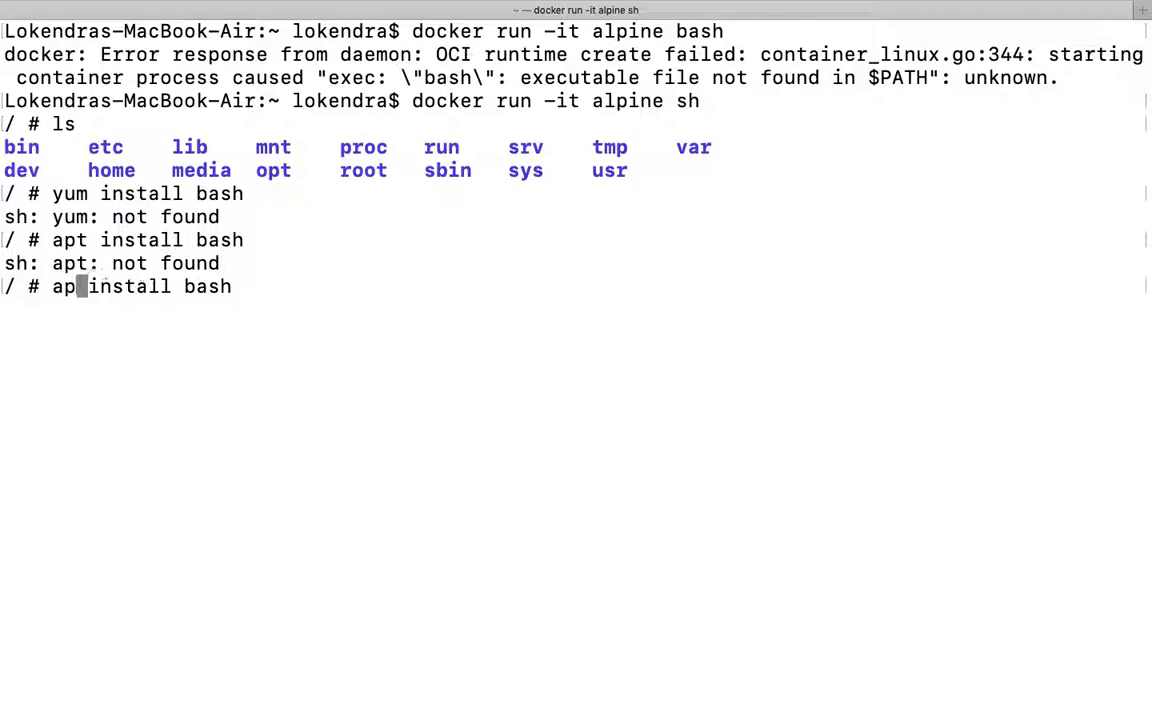
pyautogui.press('Backspace')
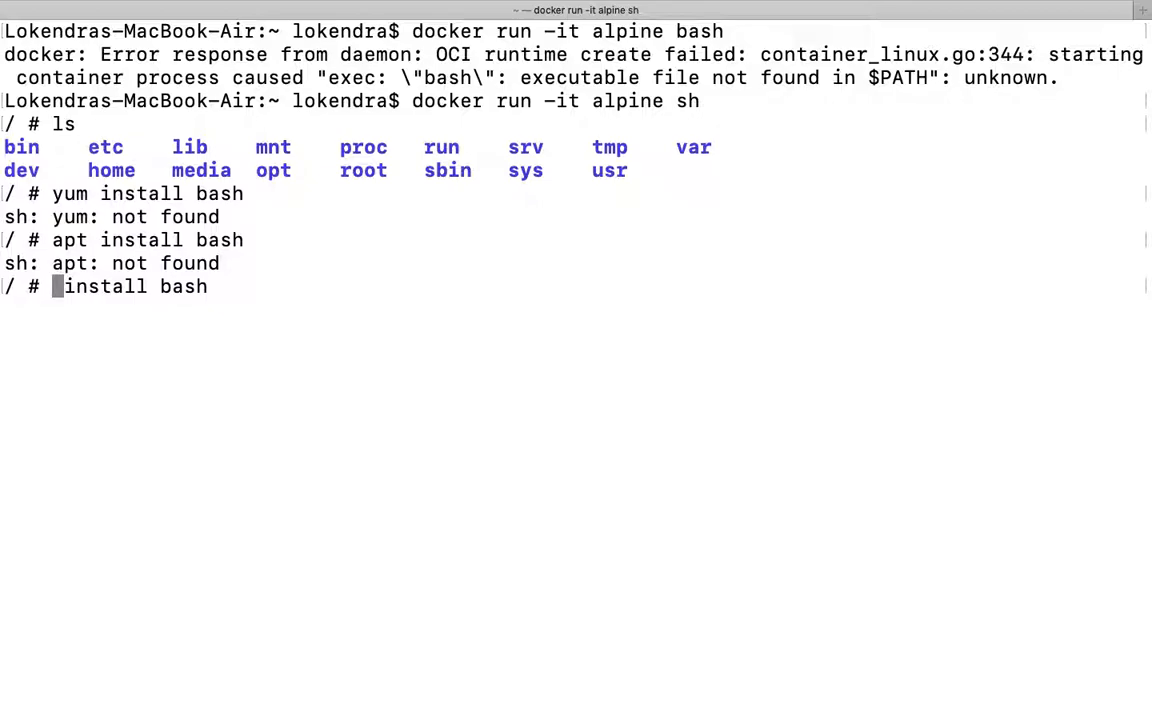
pyautogui.write('cat')
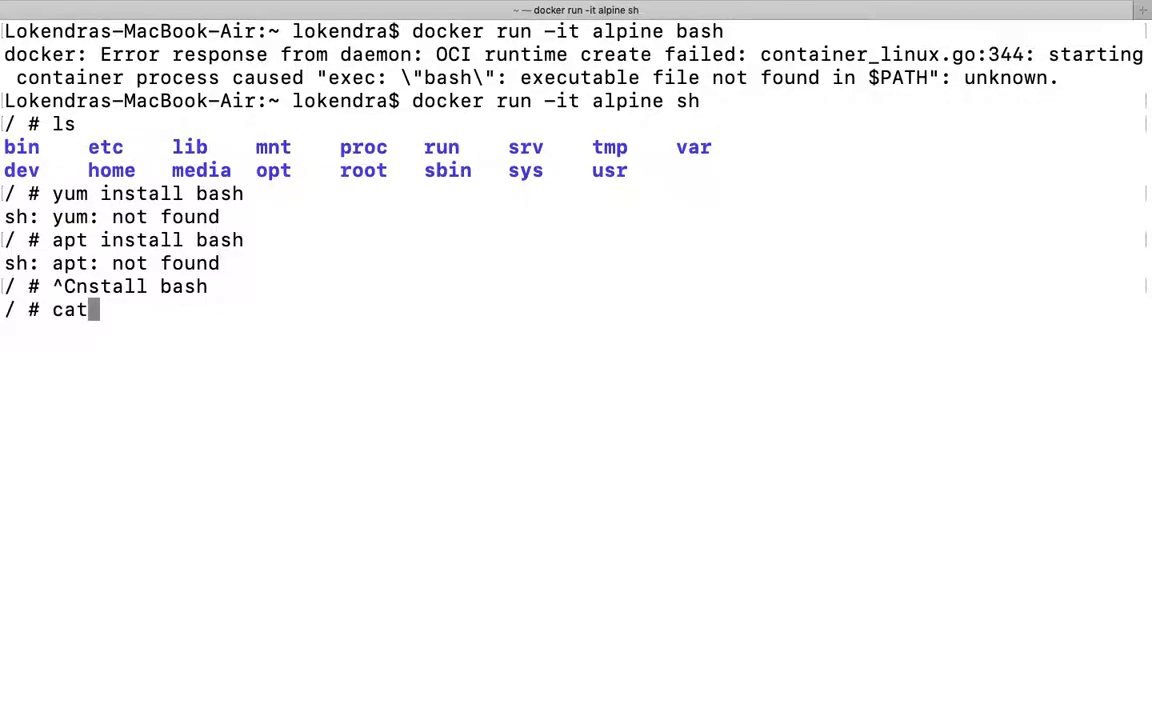
# Print /etc/passwd, then ping fb.com and stop it after two replies with 0% loss.
pyautogui.write('/etc/')
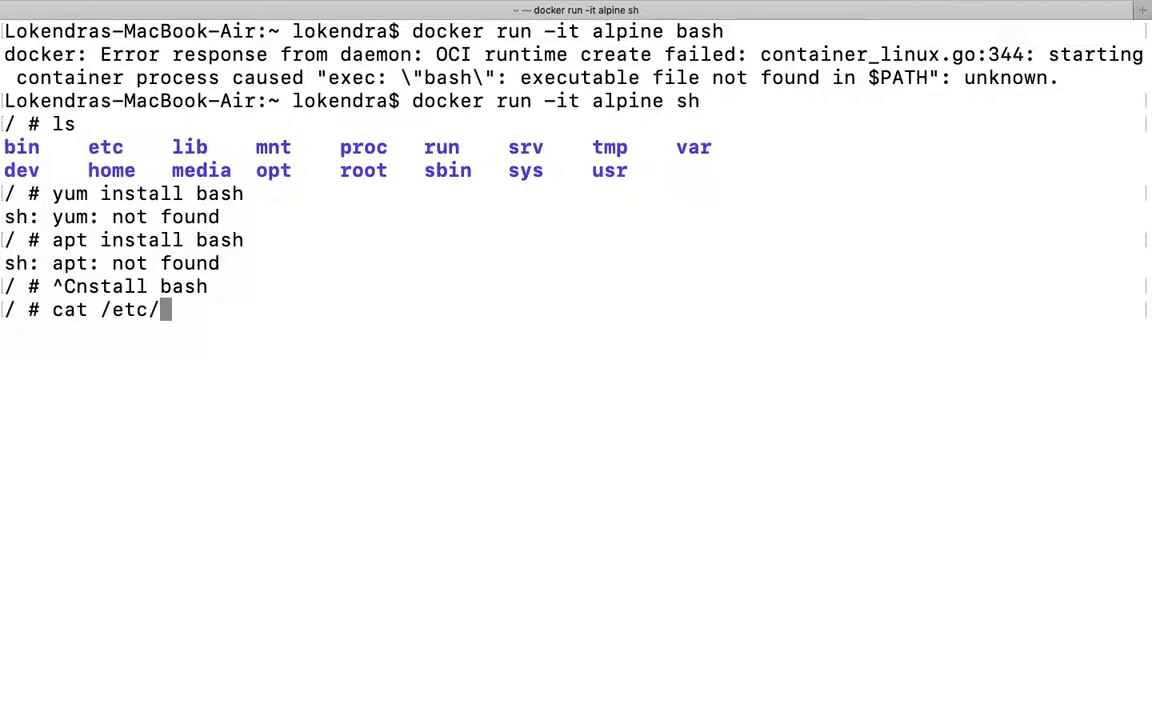
pyautogui.press('Return')
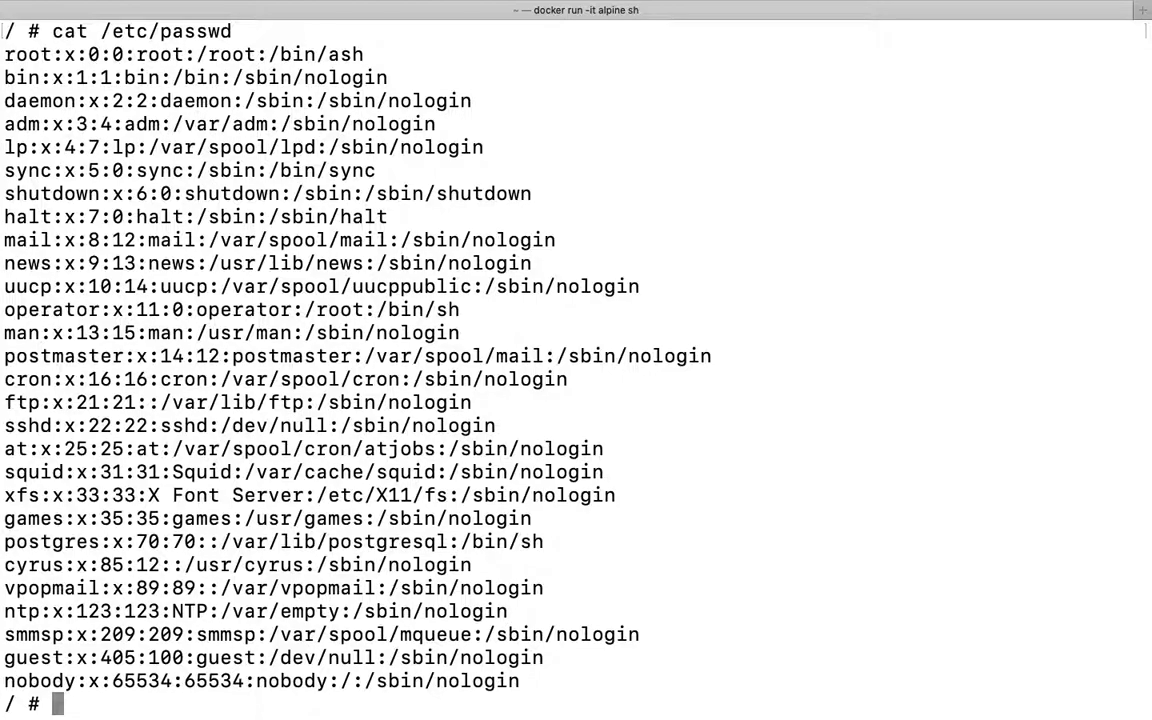
pyautogui.write('ping')
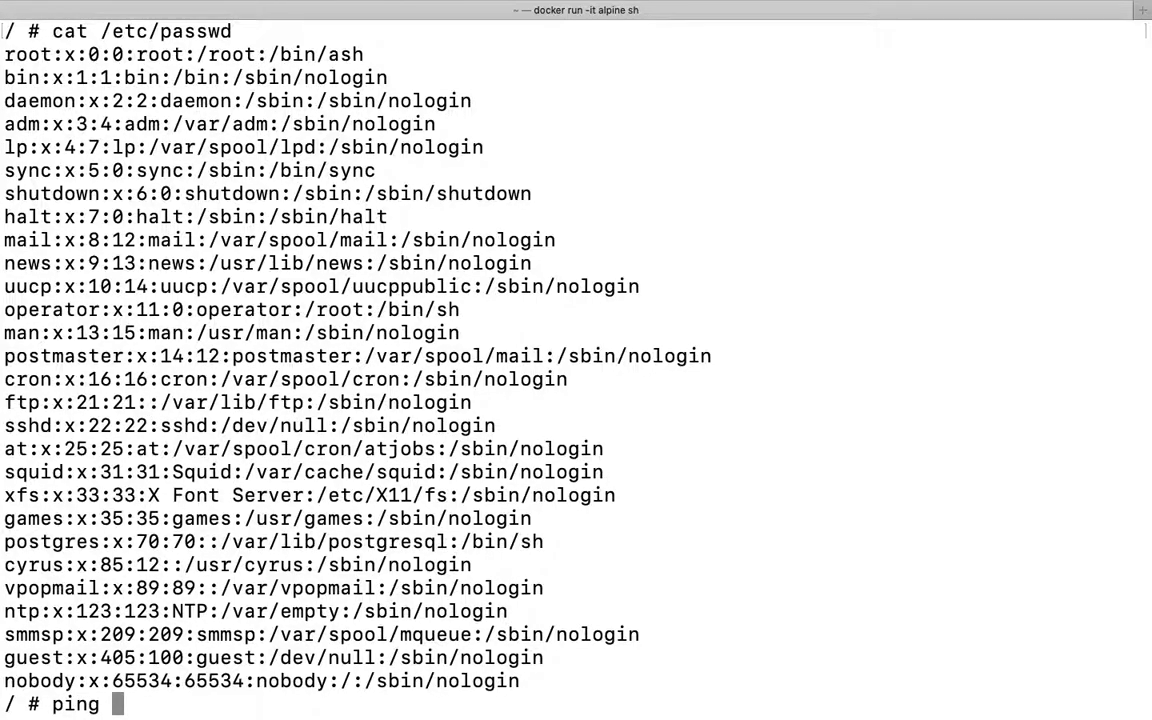
pyautogui.write('fb.com')
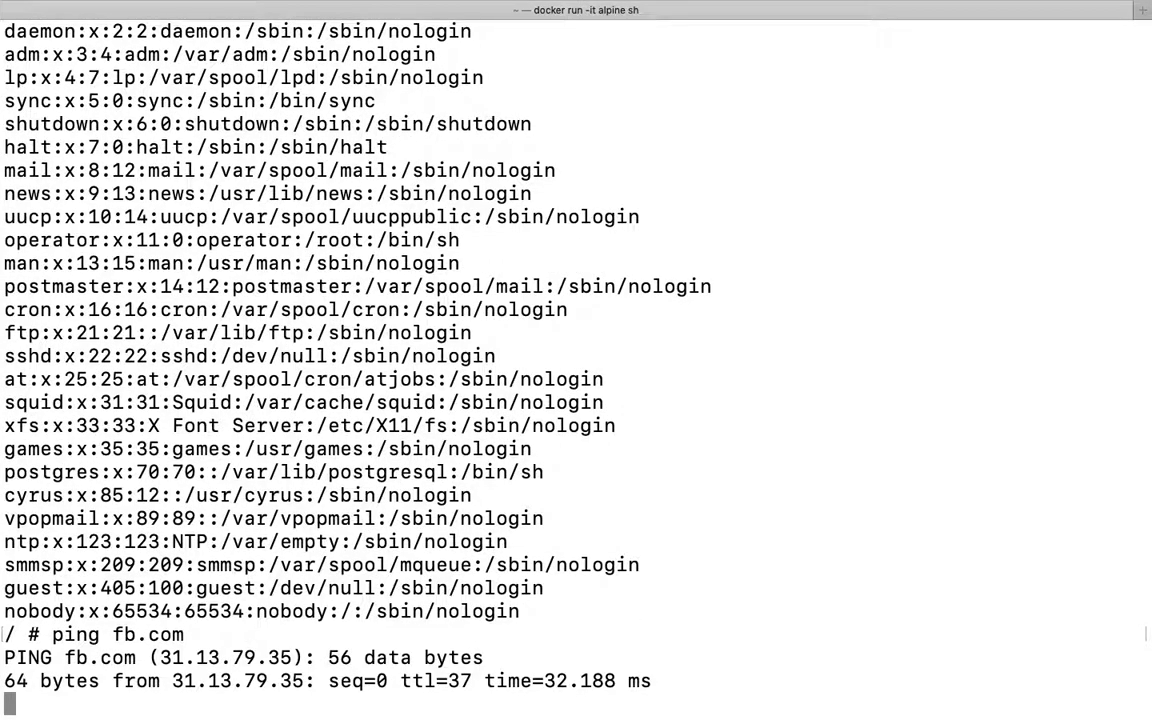
pyautogui.press('ctrl+c')
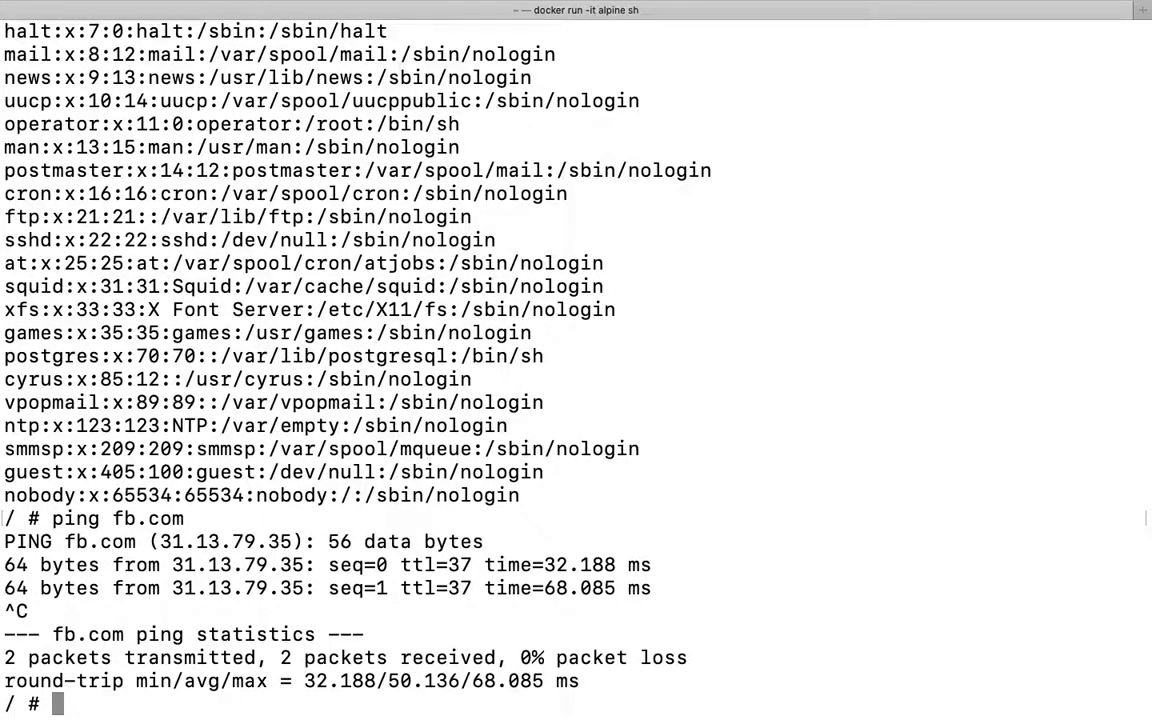
# Set the shell variable test=4 and run 'echo $test', which prints 4.
pyautogui.write('e')
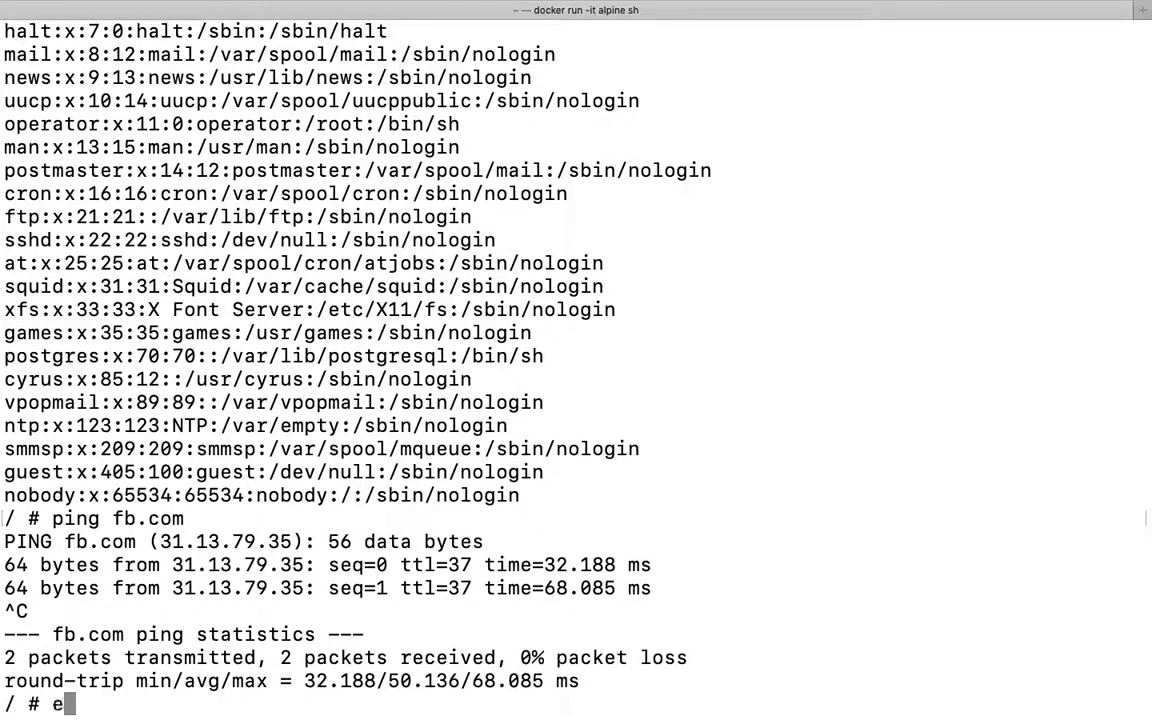
pyautogui.press('Backspace')
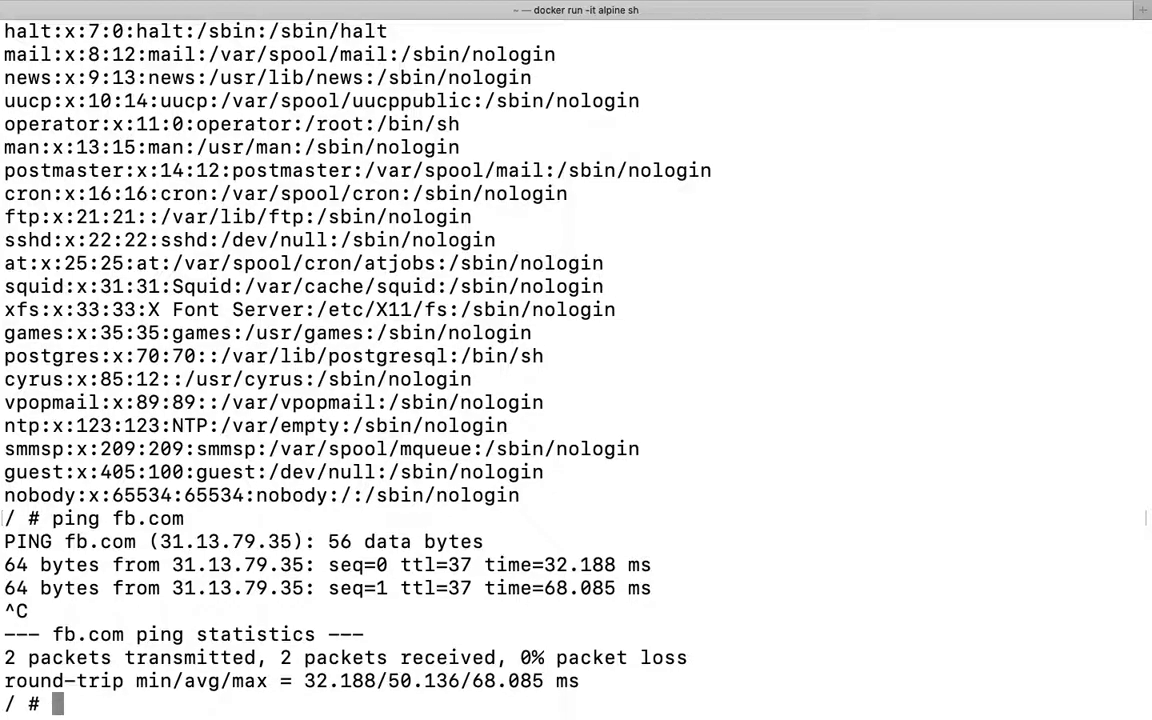
pyautogui.write('ec')
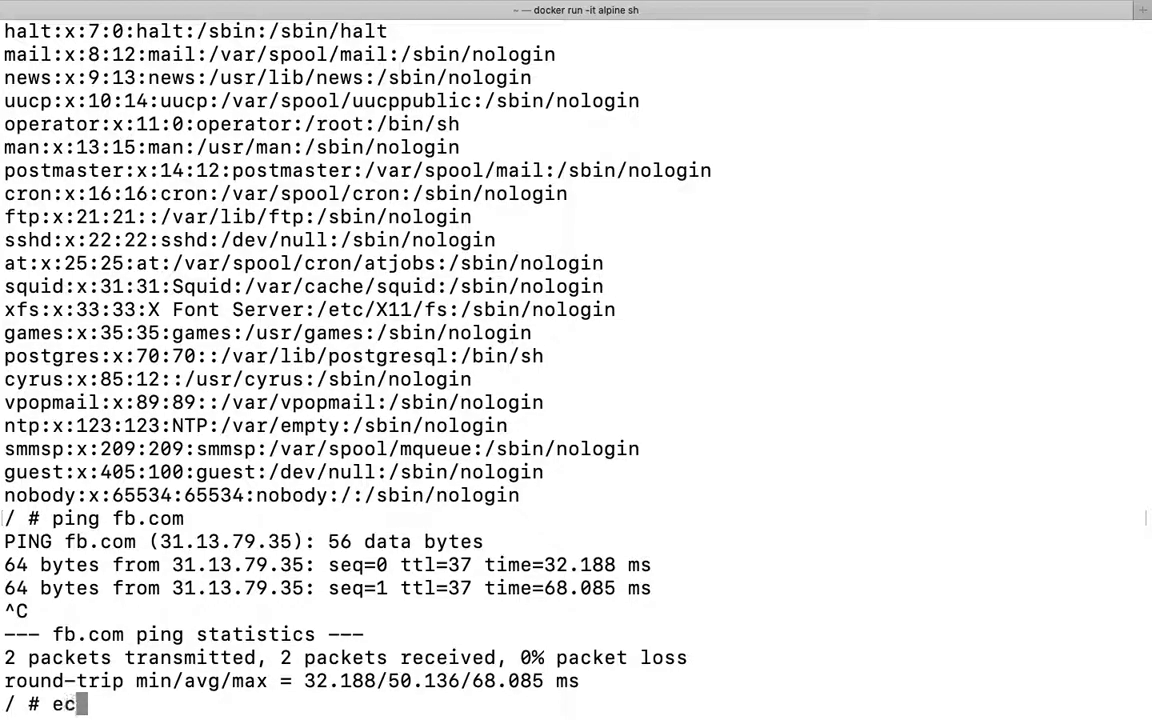
pyautogui.press('Backspace')
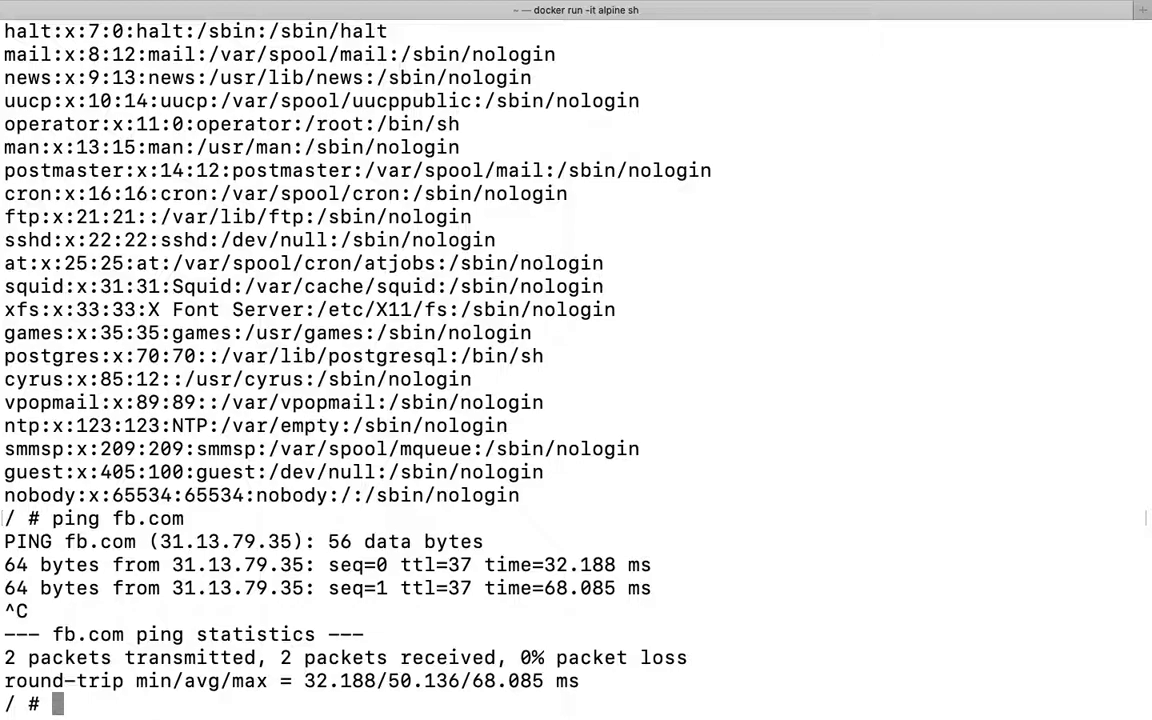
pyautogui.write('test=4')
pyautogui.write('ec')
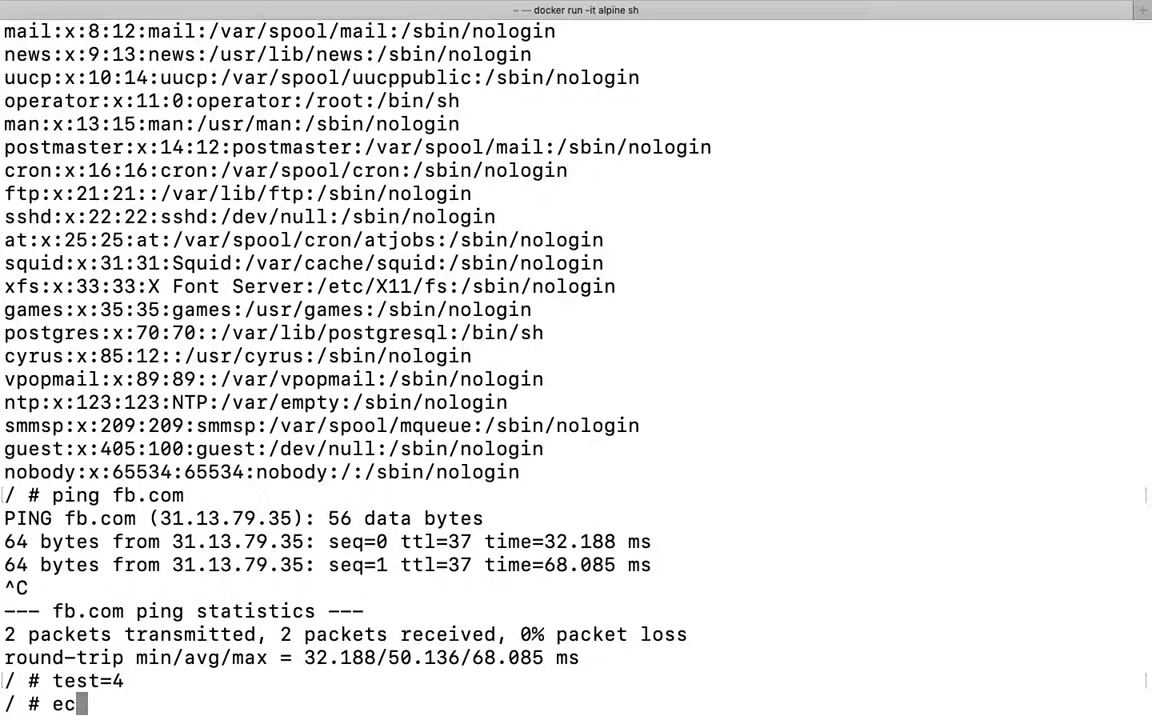
pyautogui.write('ho $t')
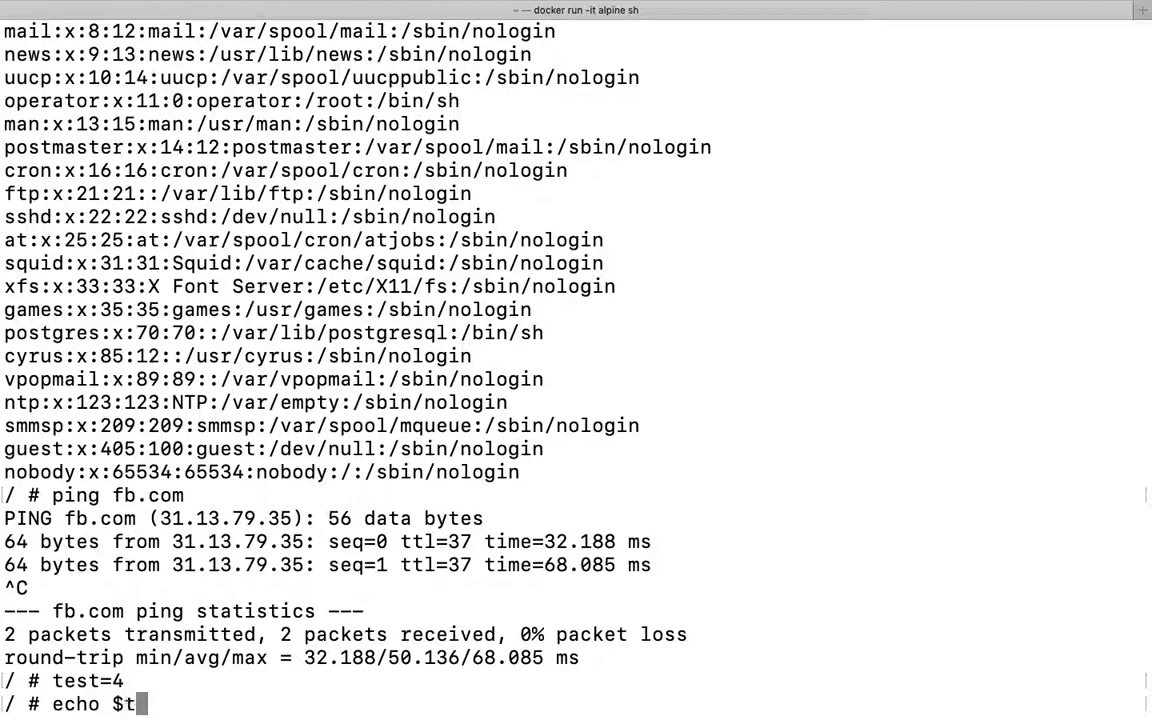
pyautogui.press('Return')
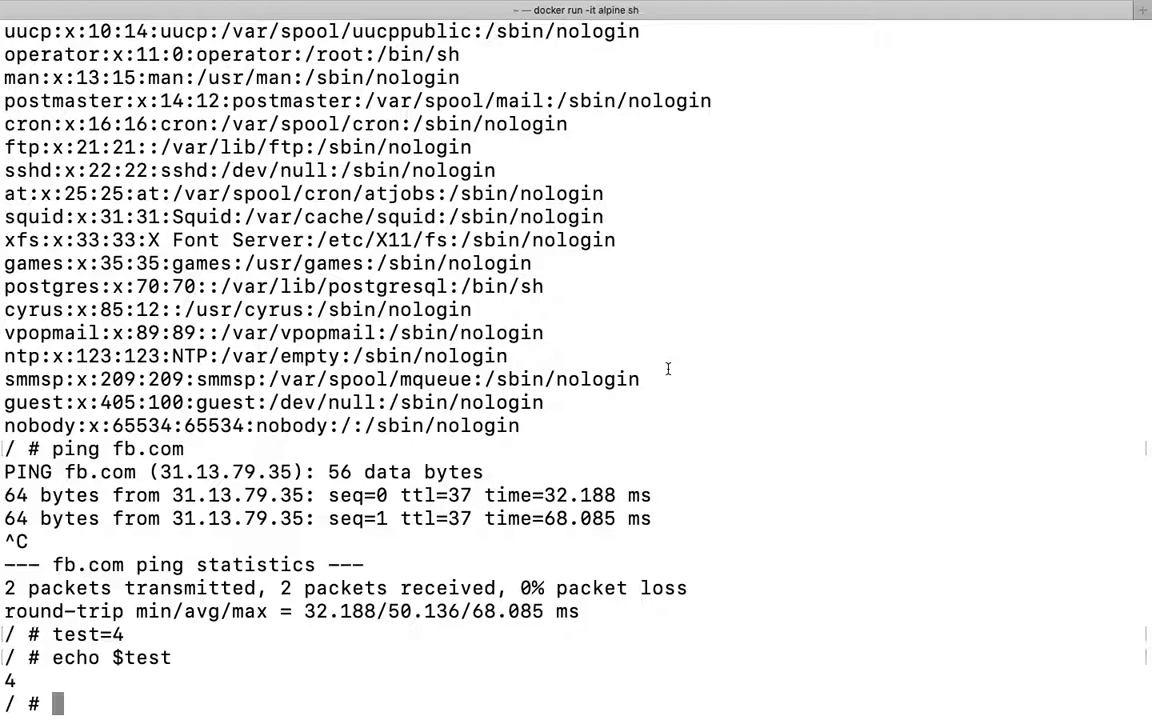
# List /tmp and the root directories, then a mistyped 'cat sha' finds no file.
pyautogui.write('ls /tmp/')
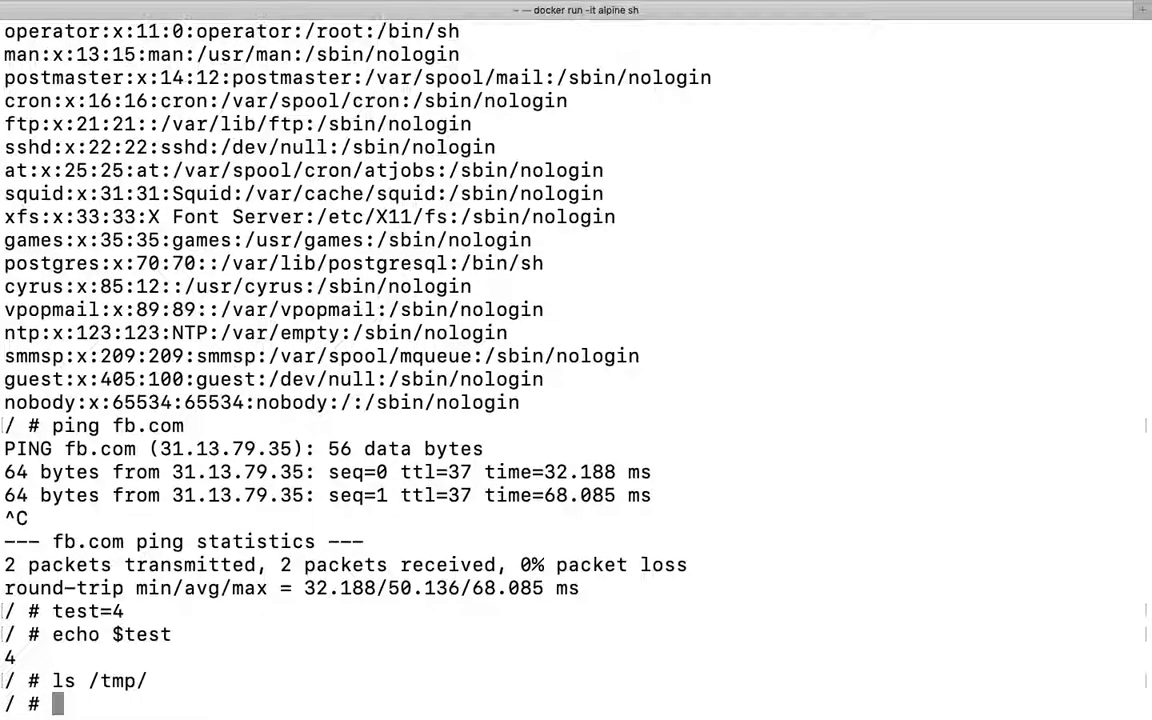
pyautogui.write('cd /')
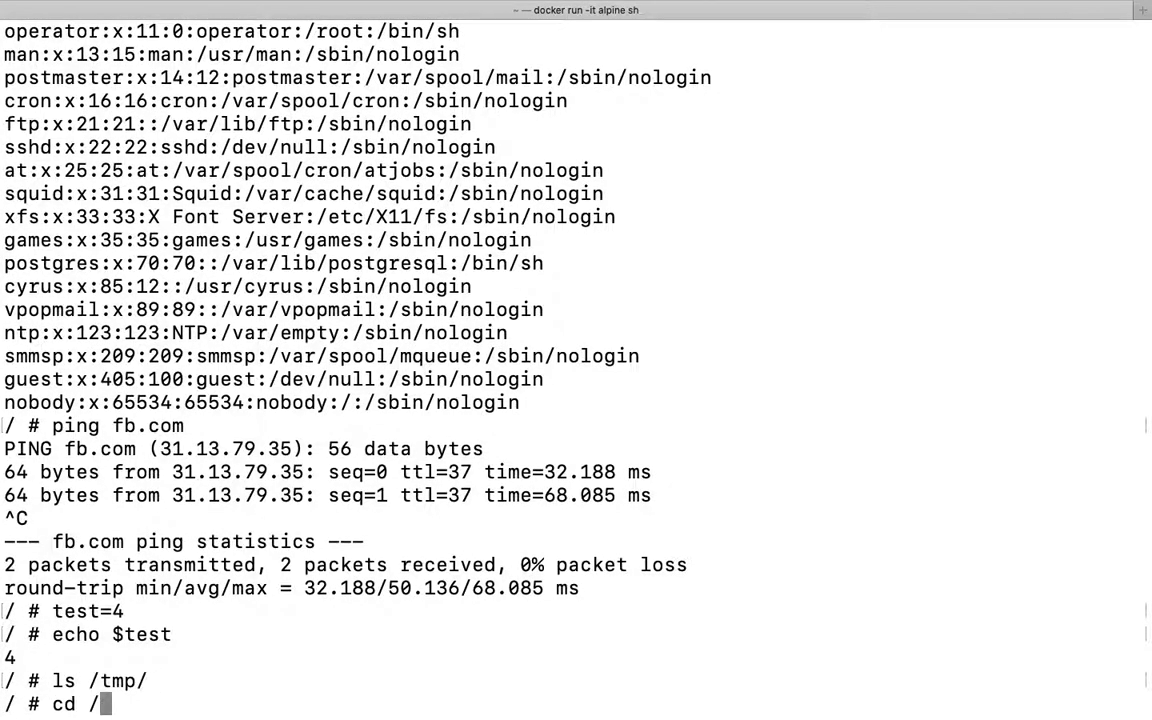
pyautogui.press('Return')
pyautogui.write('ls')
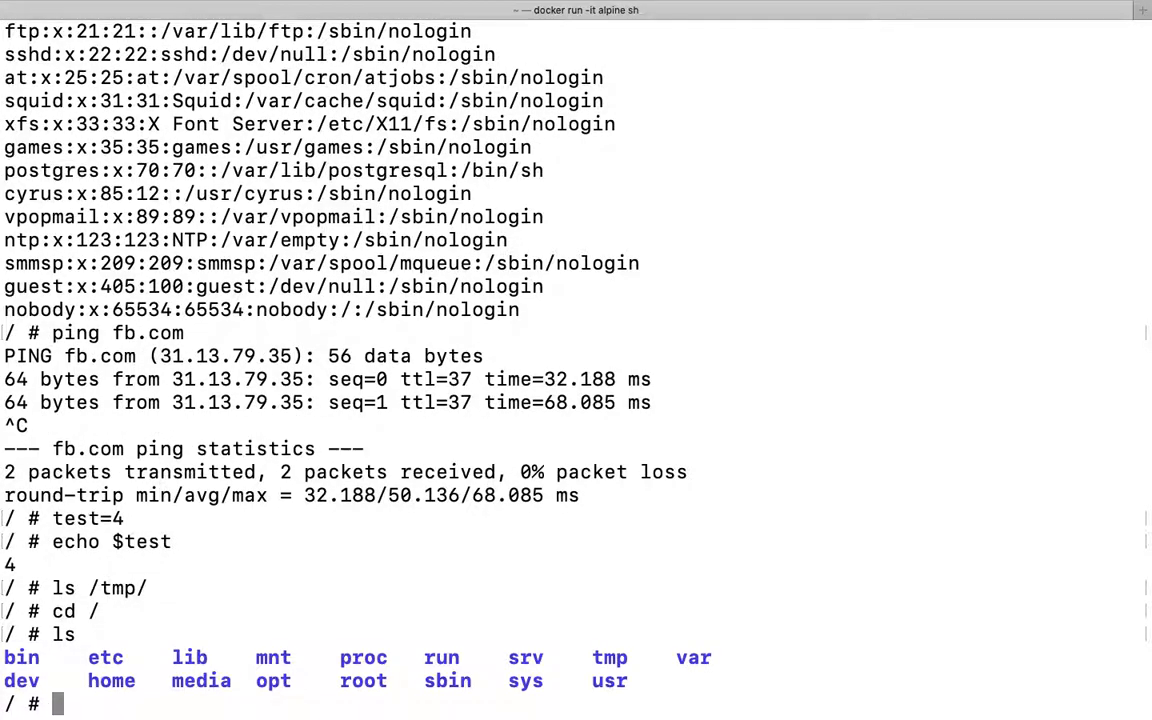
pyautogui.write('cat')
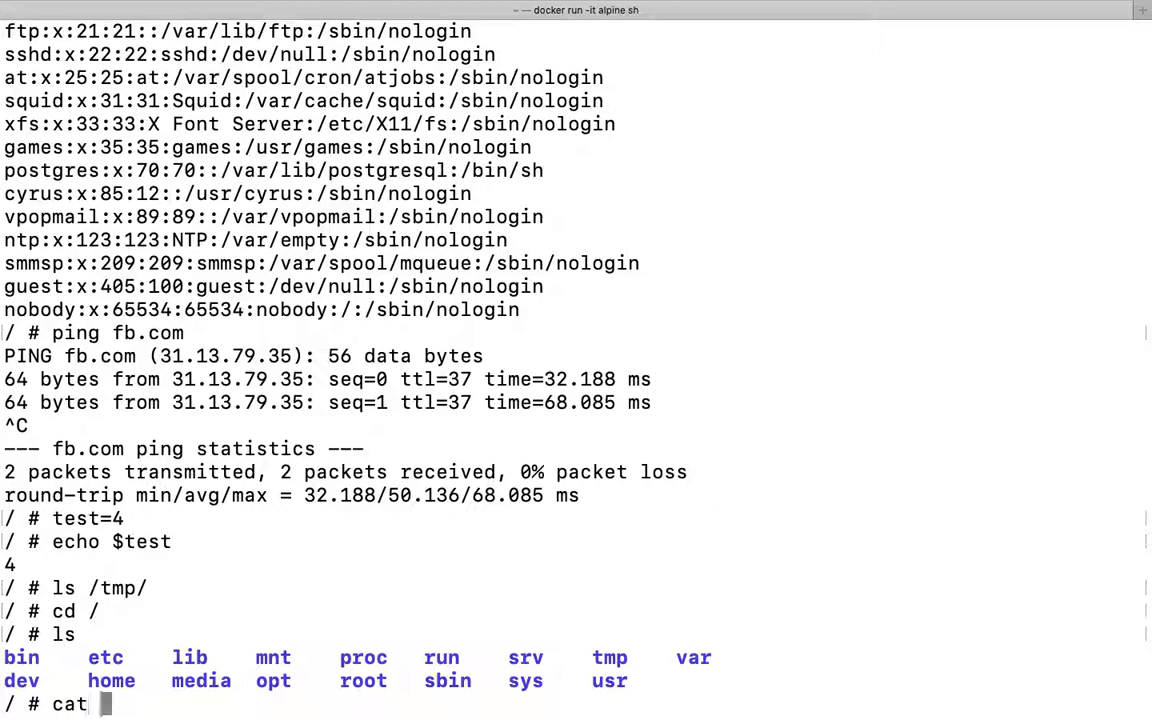
pyautogui.write('sha')
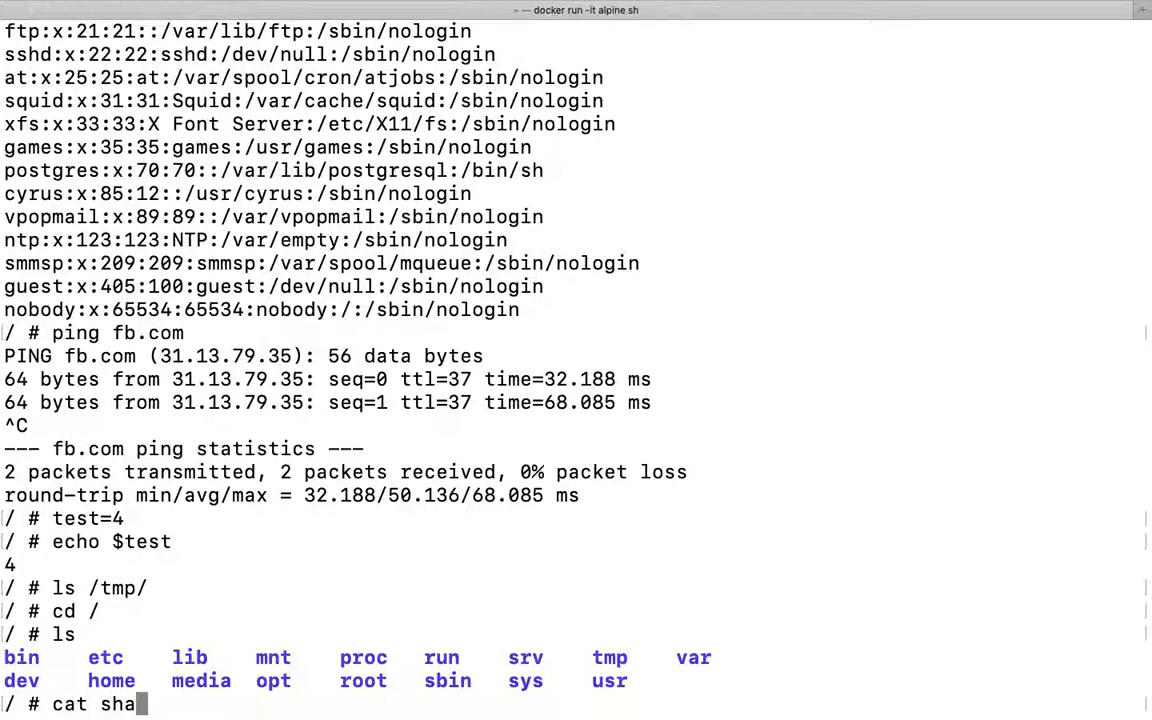
pyautogui.press('Return')
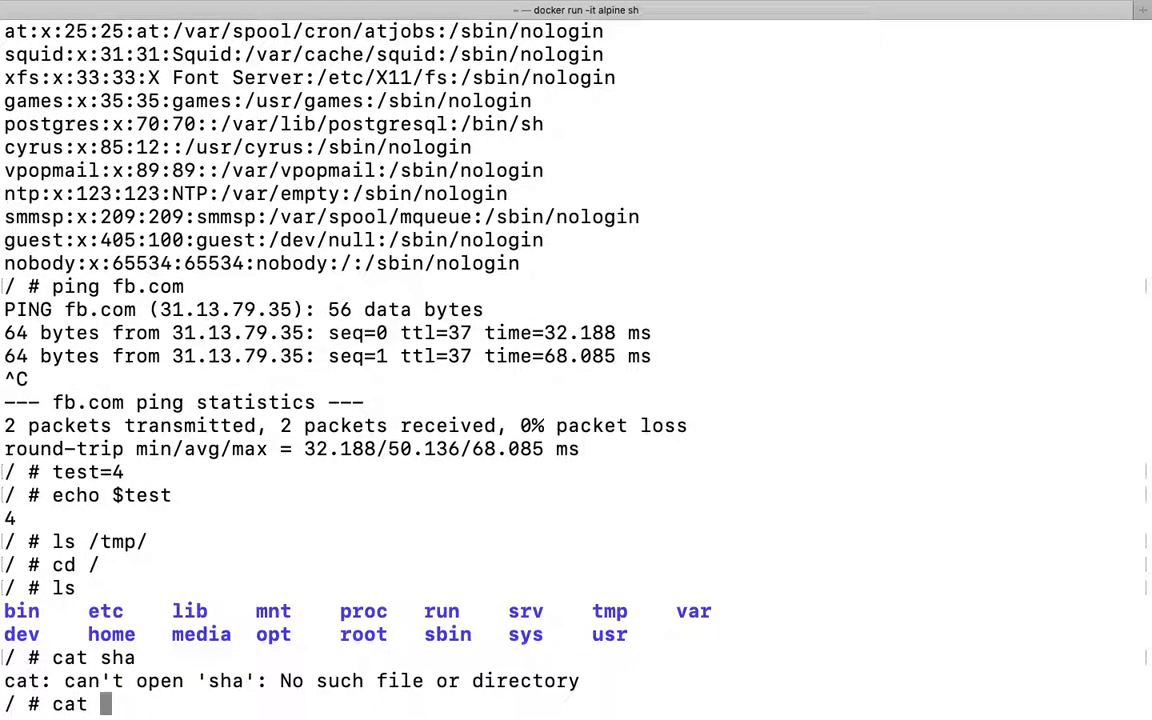
# Display /etc/shadow and /etc/shells, which lists /bin/sh and /bin/ash, and select 'sh'.
pyautogui.write('/etc/sh')
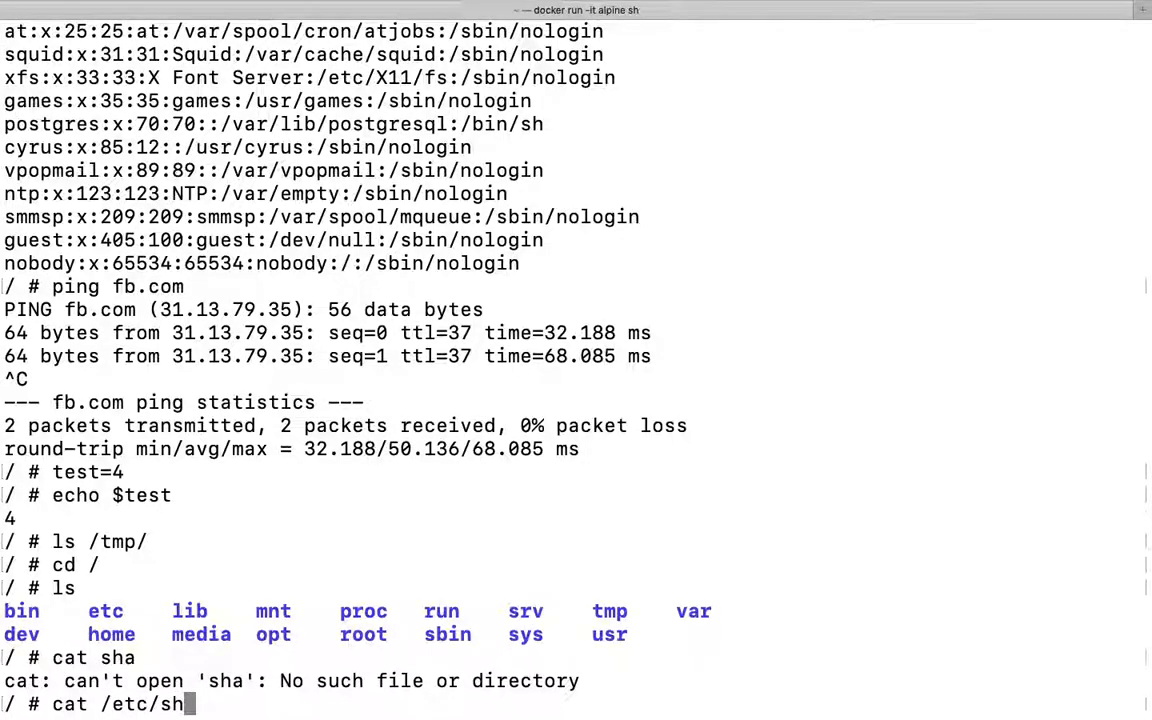
pyautogui.press('Return')
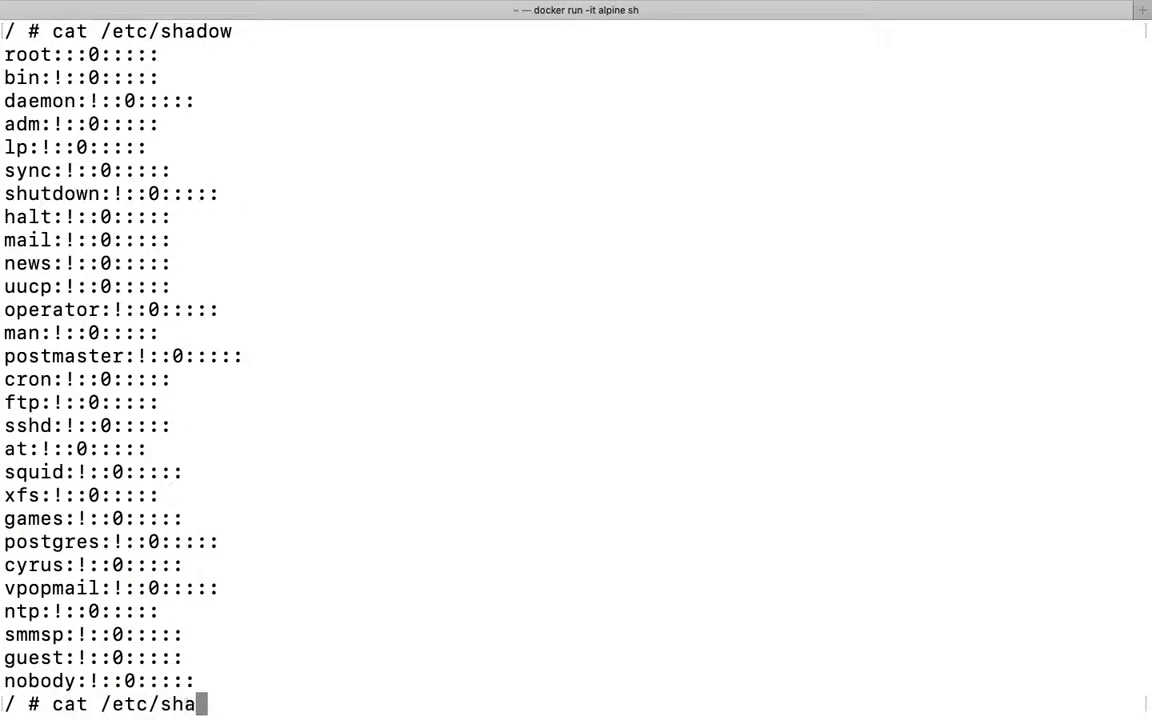
pyautogui.write('ells')
pyautogui.press('Return')
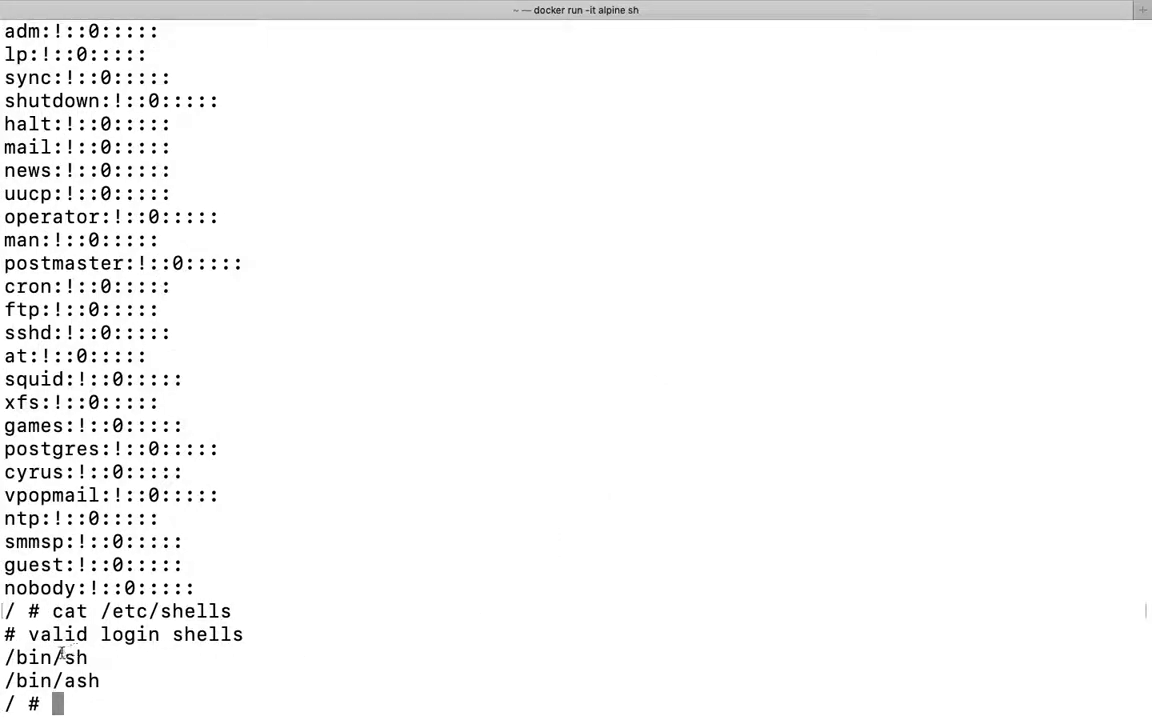
pyautogui.doubleClick(76, 656)
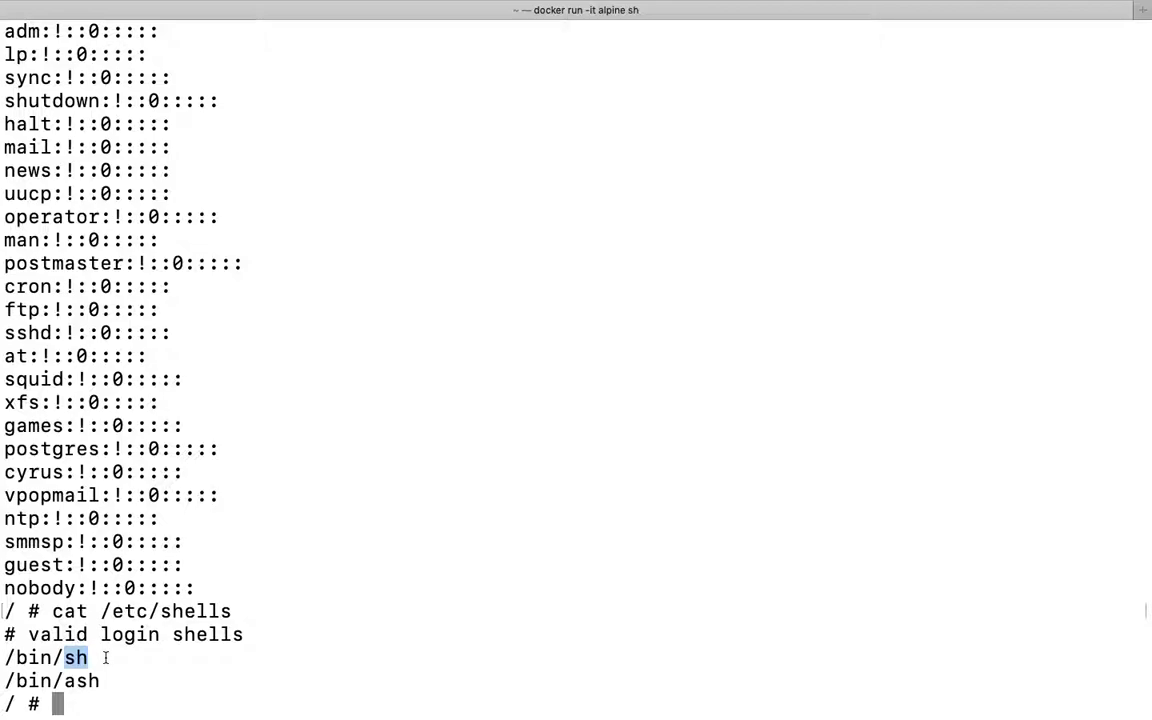